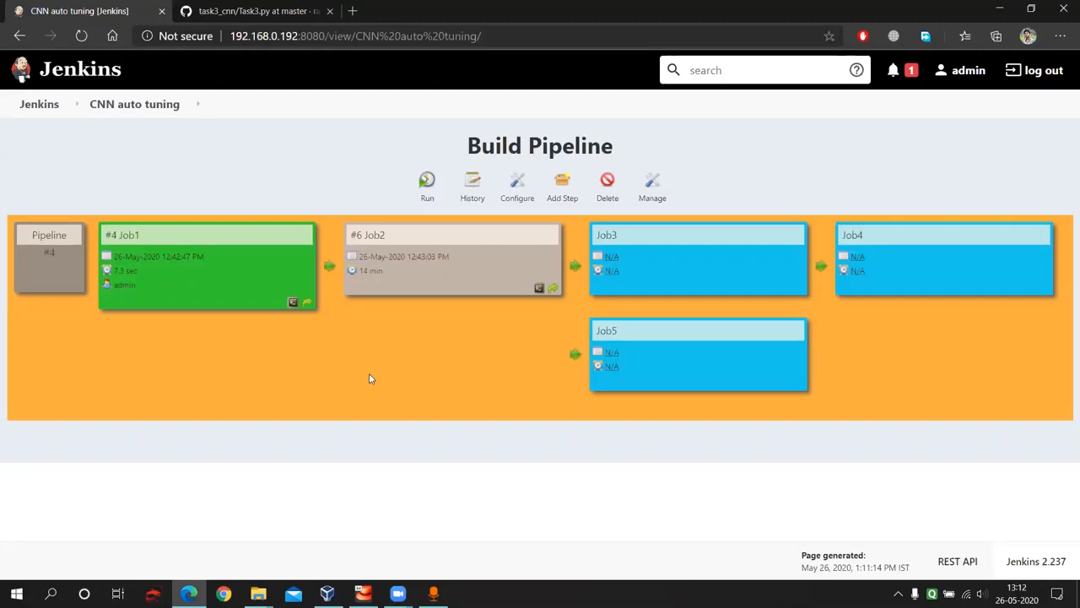
mouse_move(290, 124)
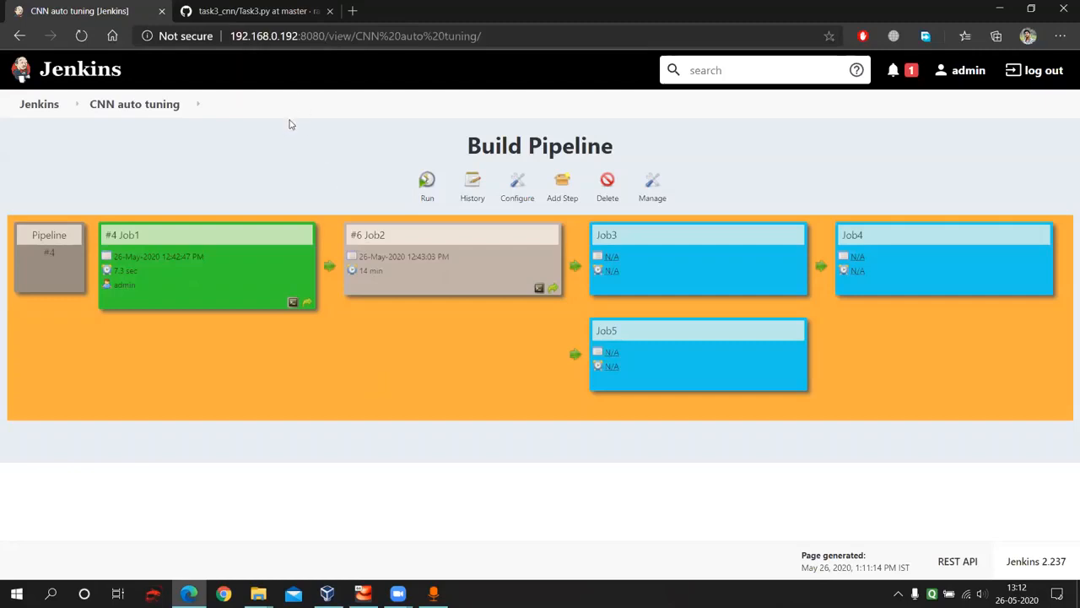
mouse_move(135, 206)
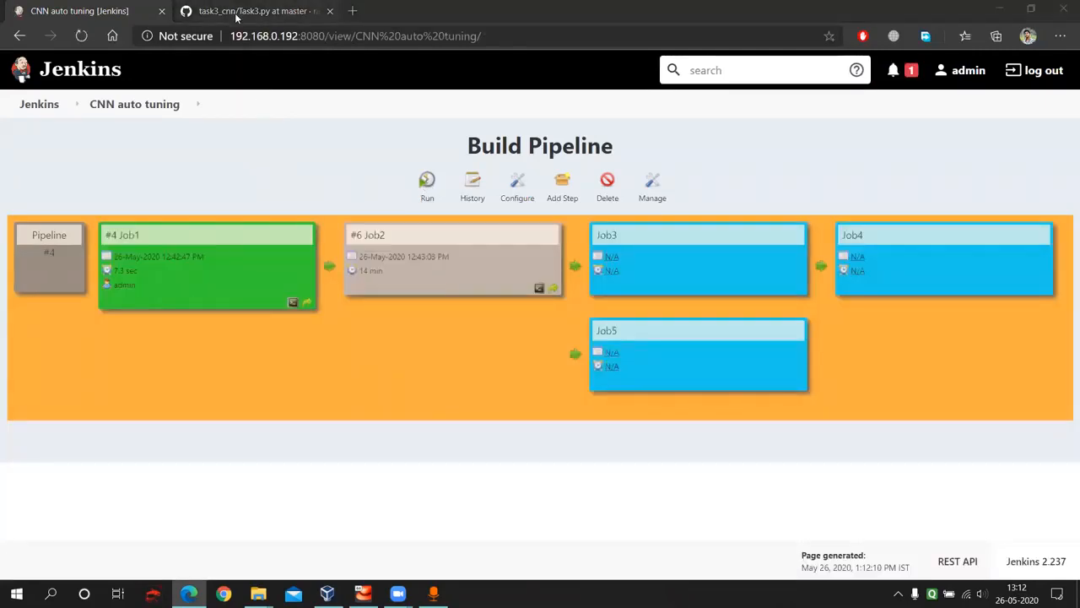
Scroll through the Task3.py CNN model-building code in the GitHub tab
click(253, 10)
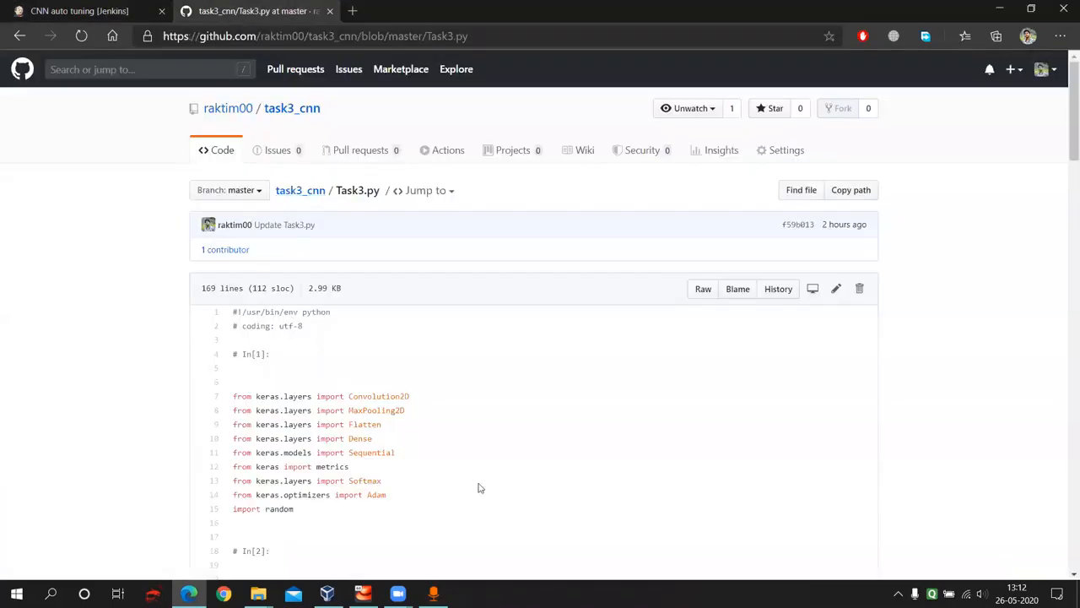
scroll(down, 3)
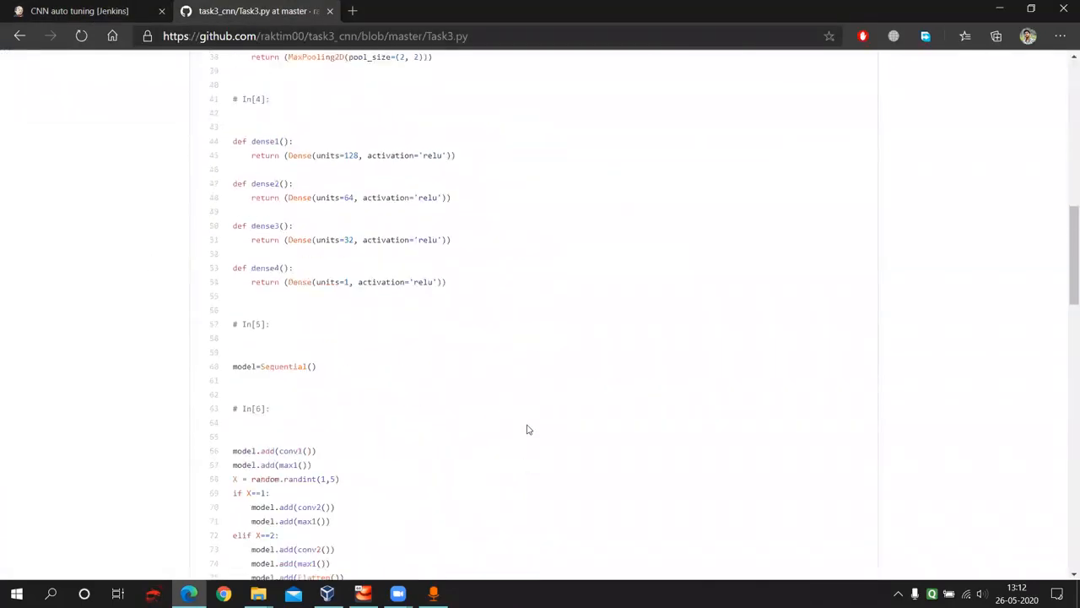
scroll(down, 3)
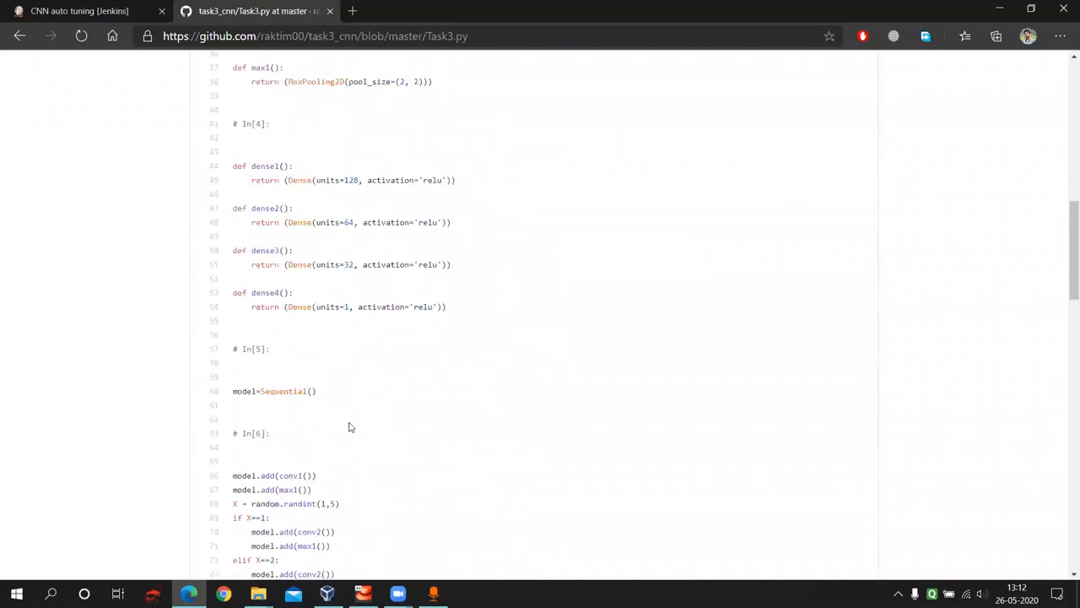
Return to the CNN auto tuning pipeline to follow Job2 build #7 triggered by Job1 #5
click(79, 11)
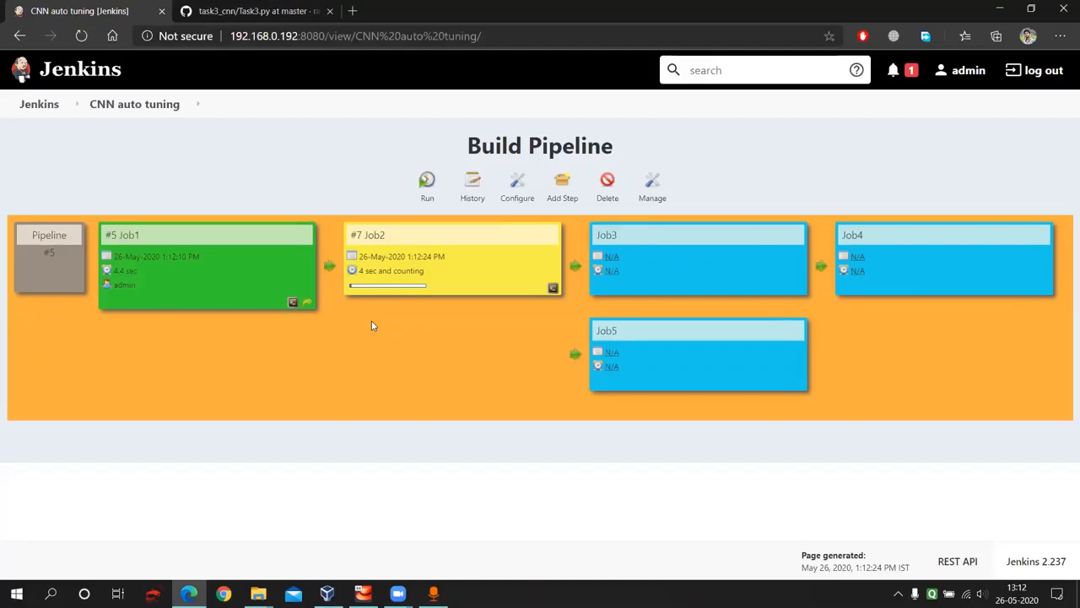
mouse_move(445, 226)
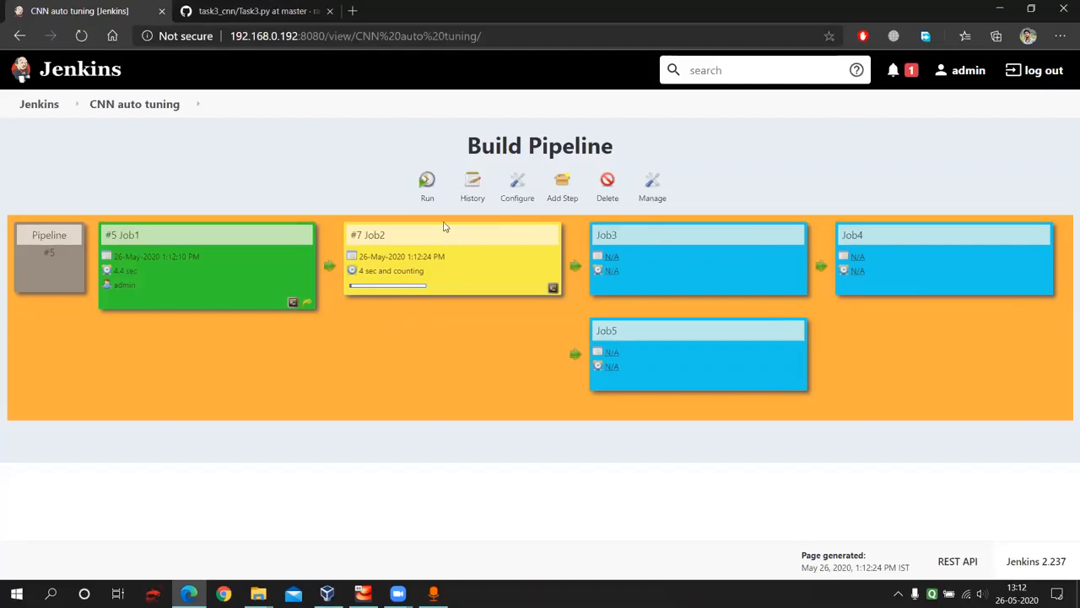
mouse_move(349, 342)
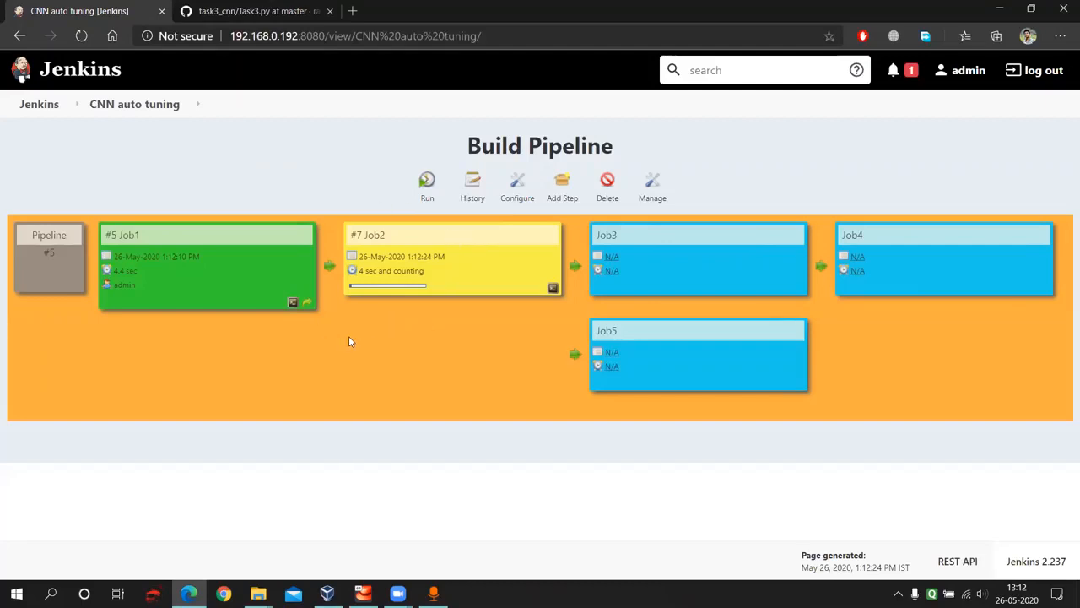
mouse_move(369, 338)
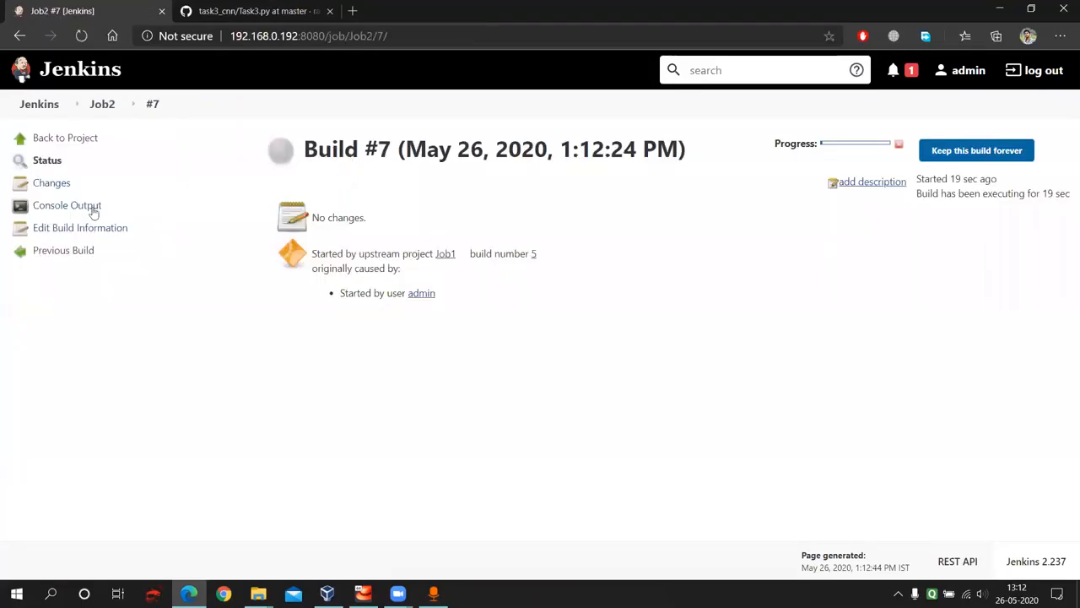
Show the console log of Job2 build #7 with the CNN model summary and training
click(67, 205)
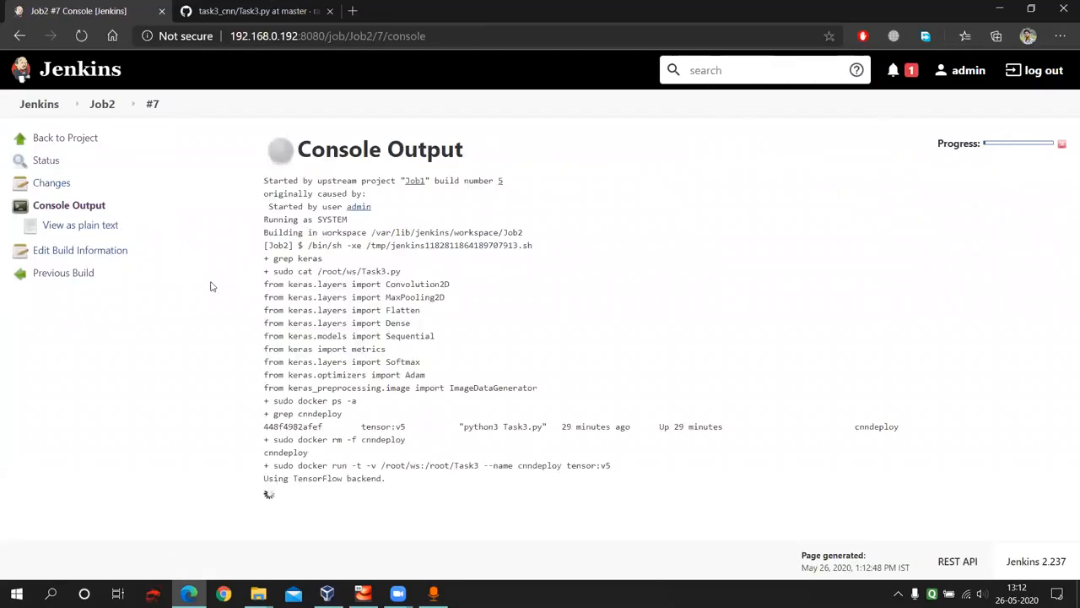
mouse_move(319, 500)
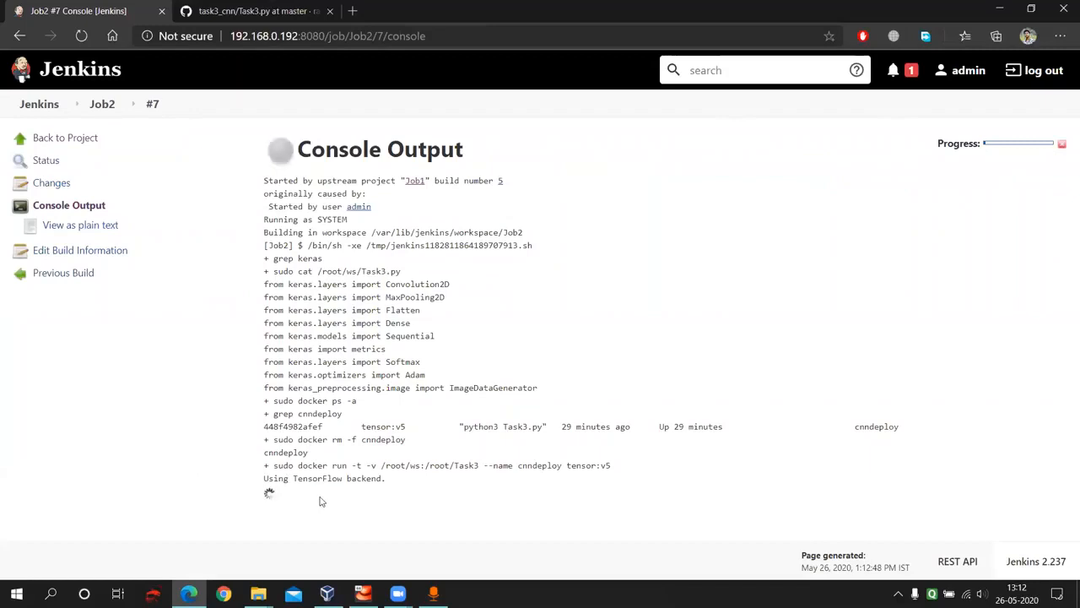
mouse_move(376, 504)
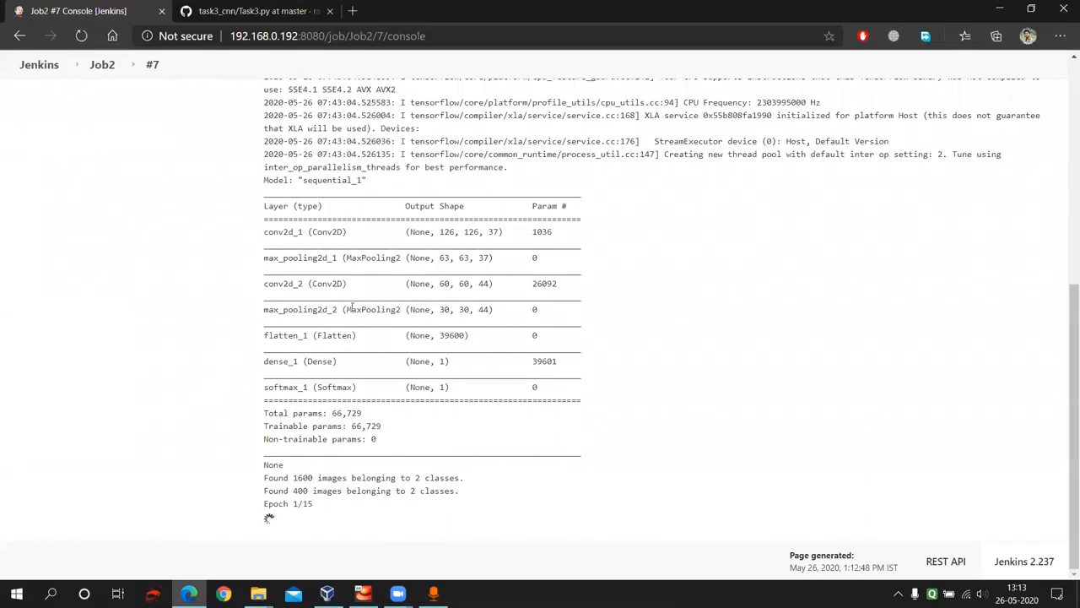
mouse_move(237, 370)
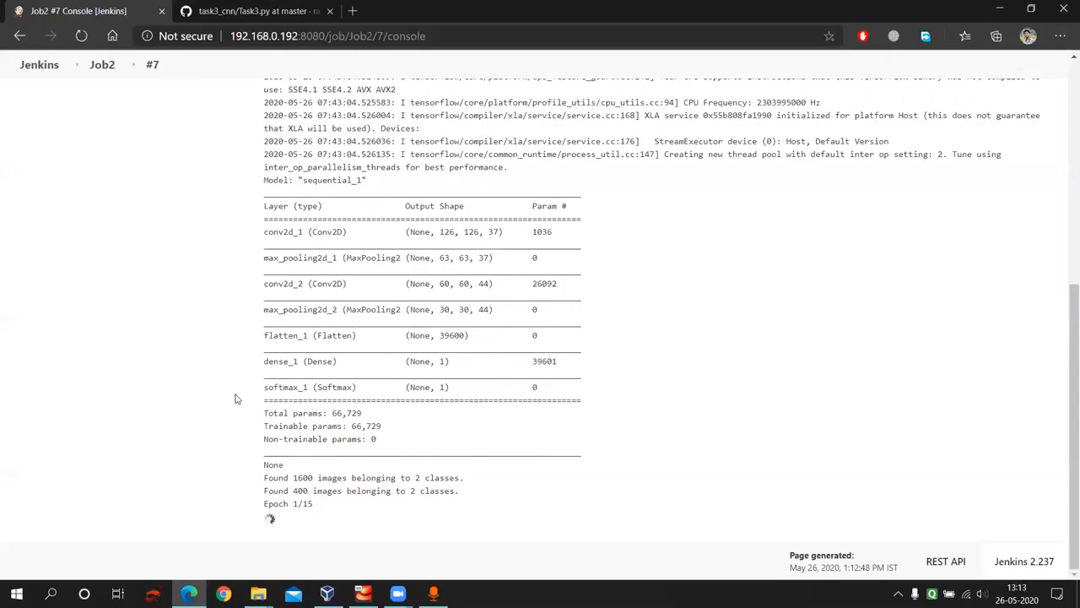
mouse_move(422, 248)
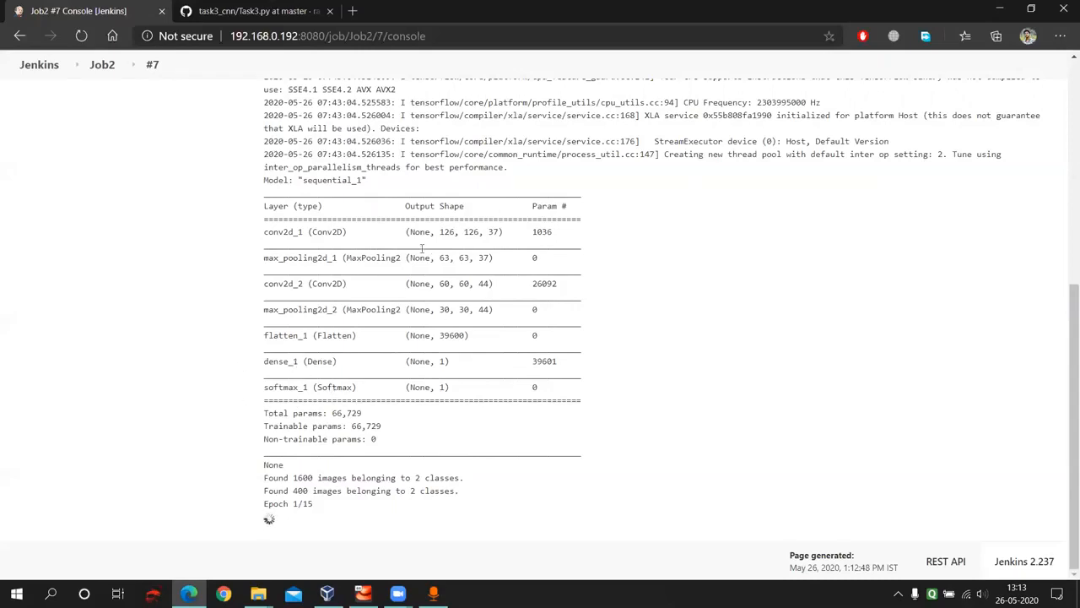
mouse_move(241, 376)
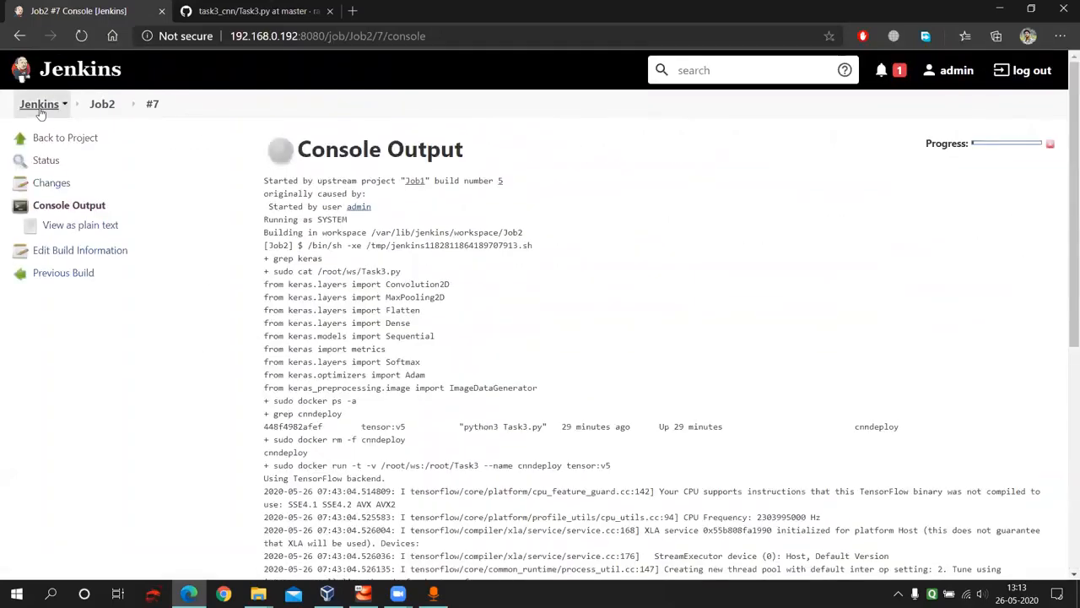
Go from the dashboard through the CNN auto tuning view to Job3's project page
click(39, 104)
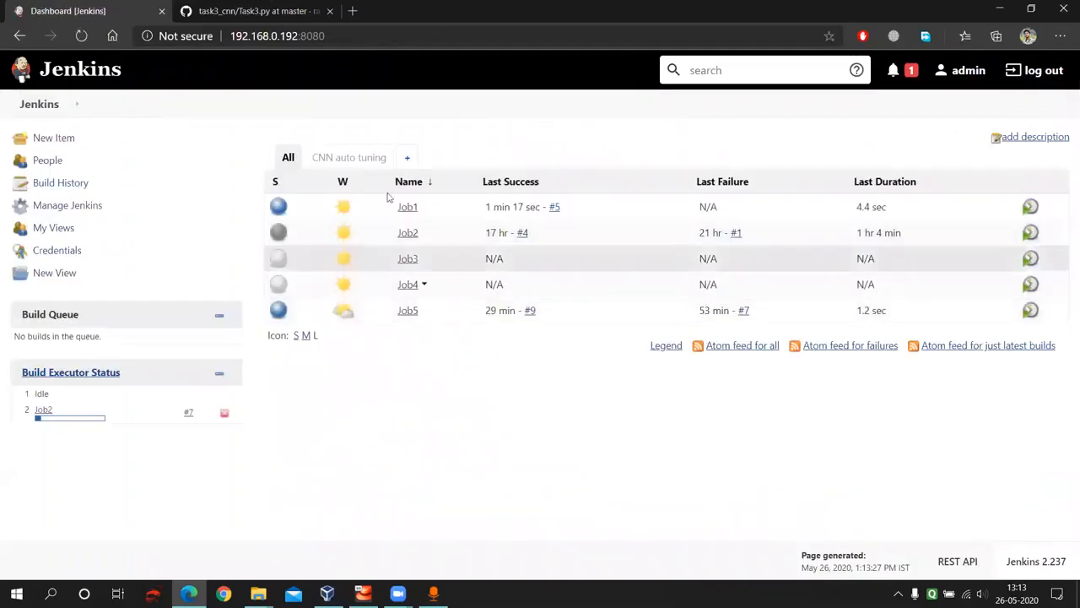
click(349, 157)
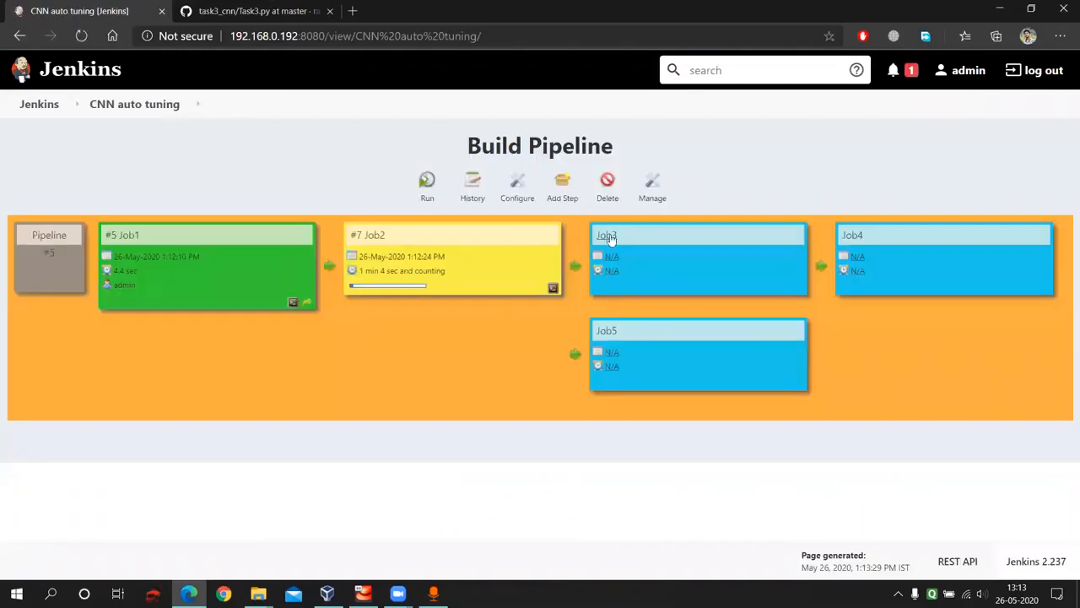
click(607, 236)
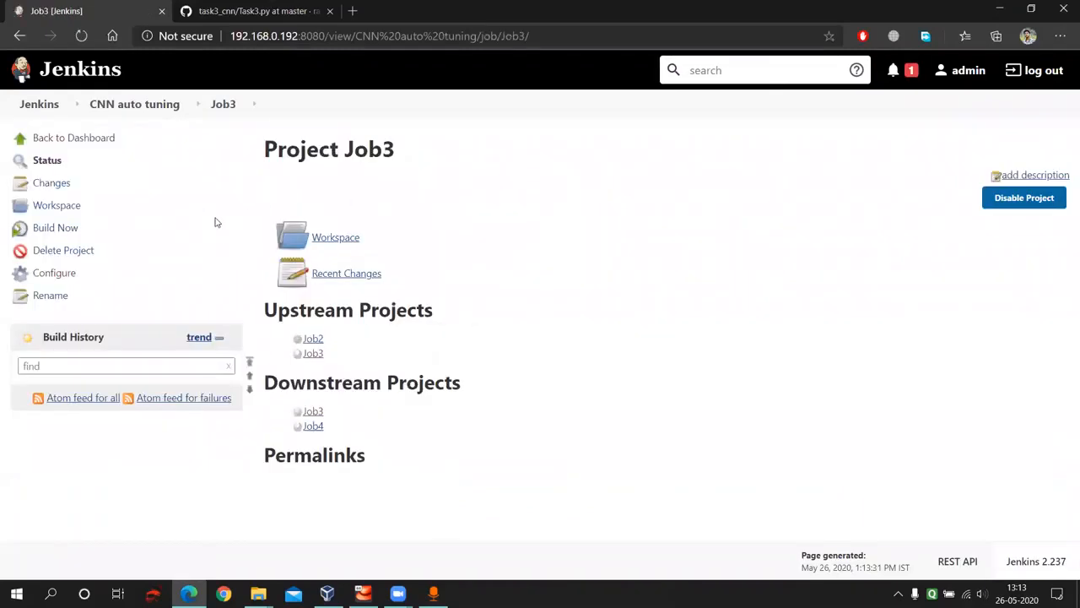
mouse_move(217, 128)
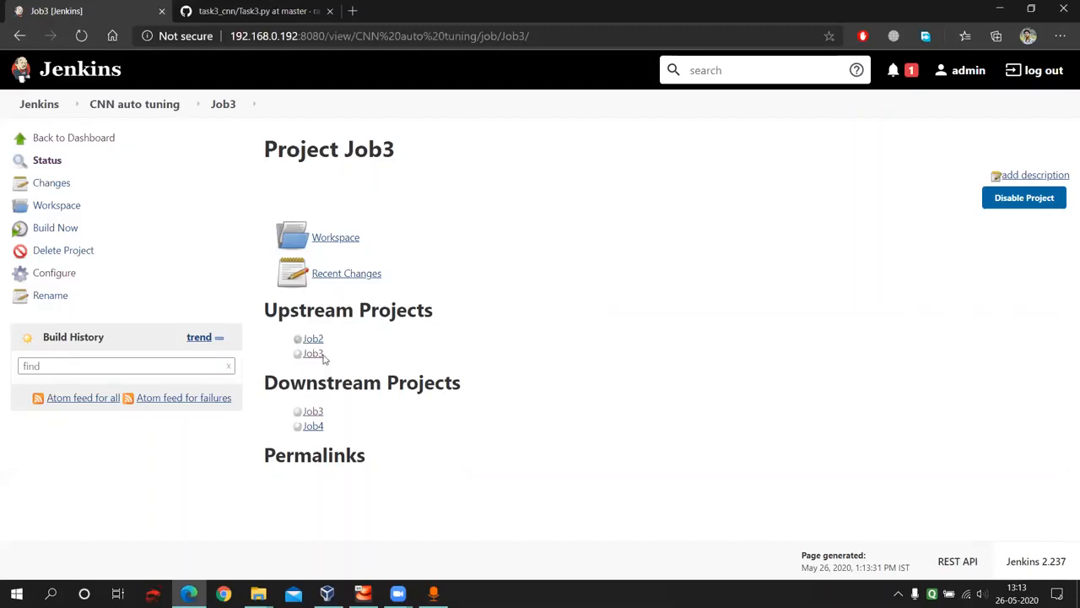
mouse_move(314, 363)
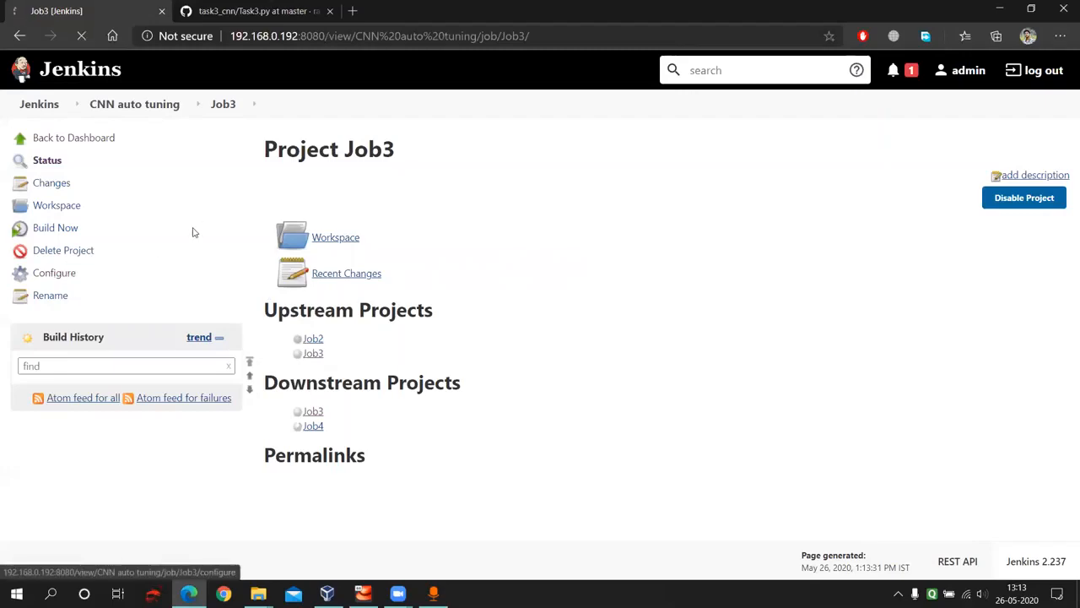
Highlight Job3's accuracy-check lines testing accuracy.txt for 0.8/0.9 in its shell command
click(54, 273)
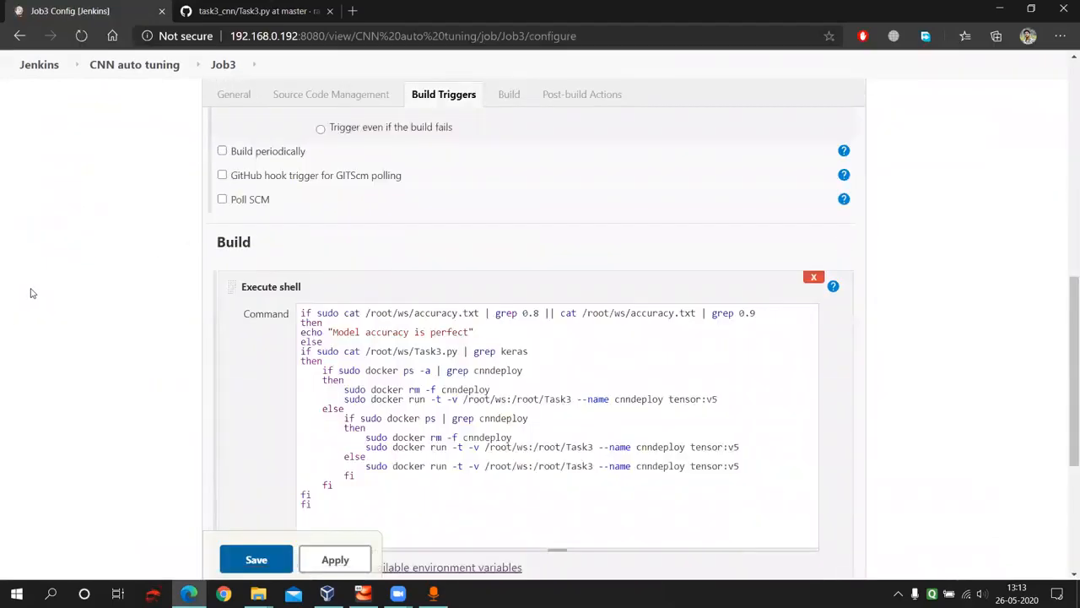
click(505, 94)
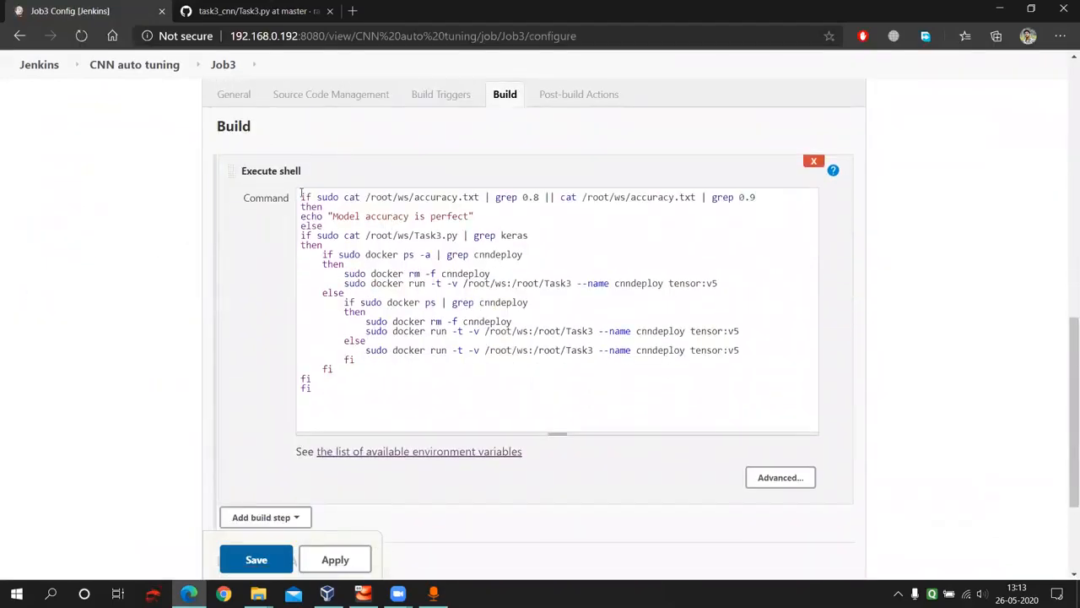
drag(301, 197, 499, 222)
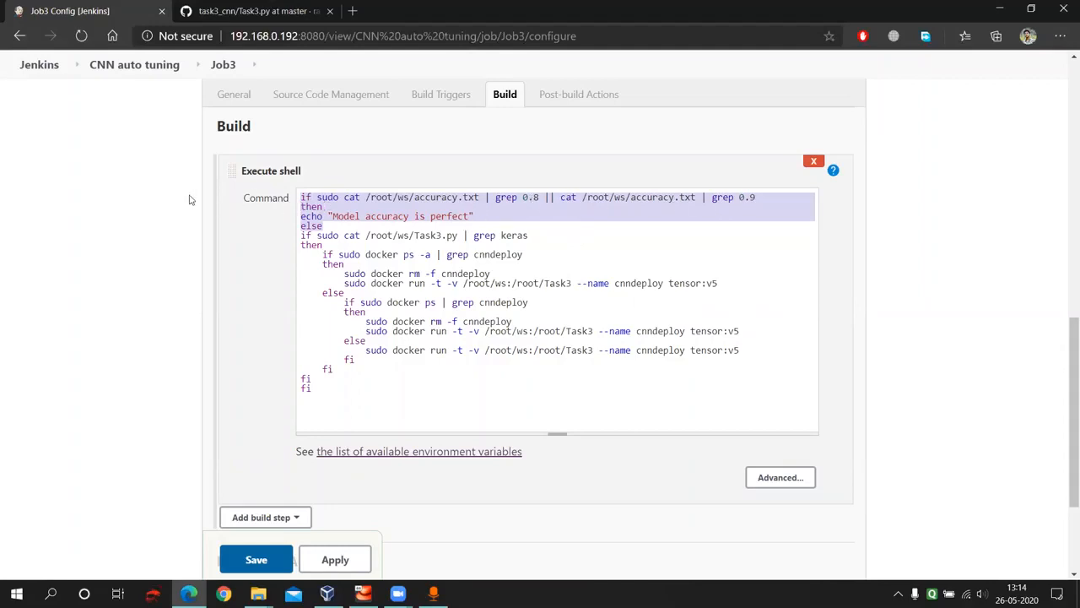
mouse_move(115, 160)
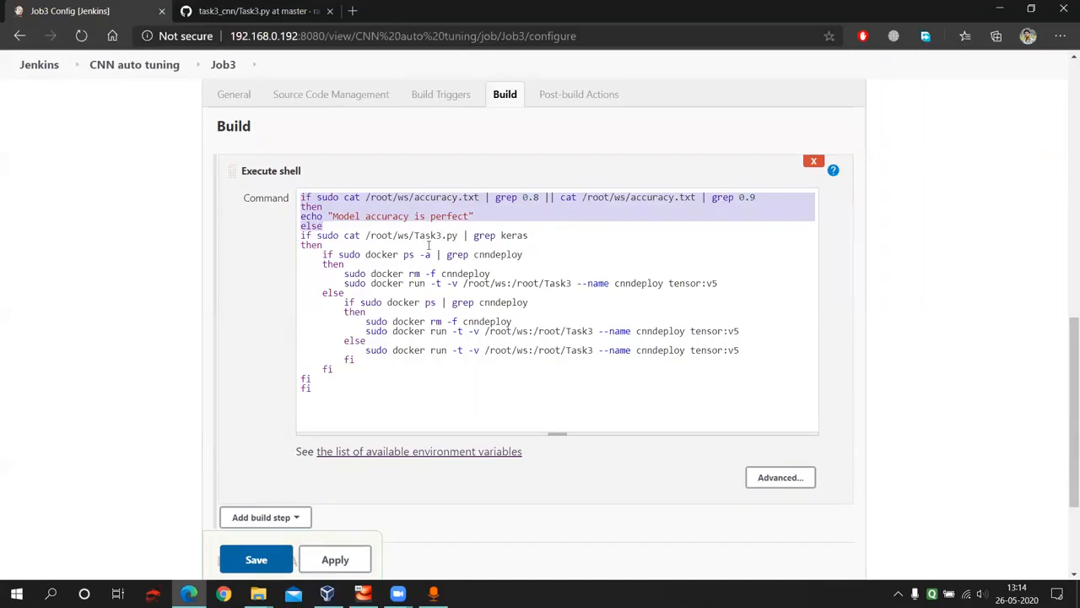
mouse_move(483, 270)
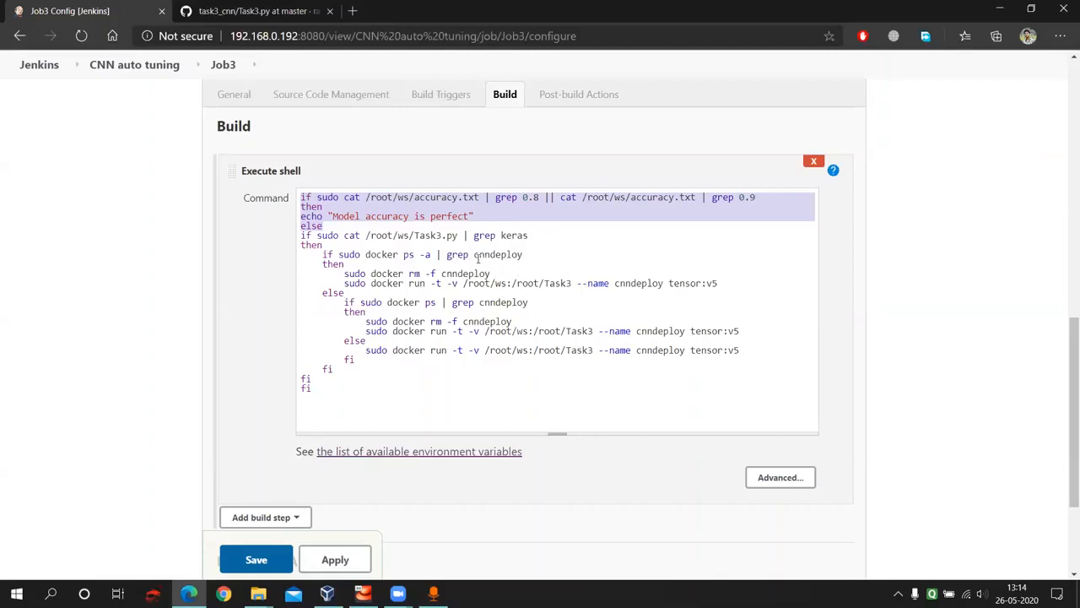
mouse_move(522, 254)
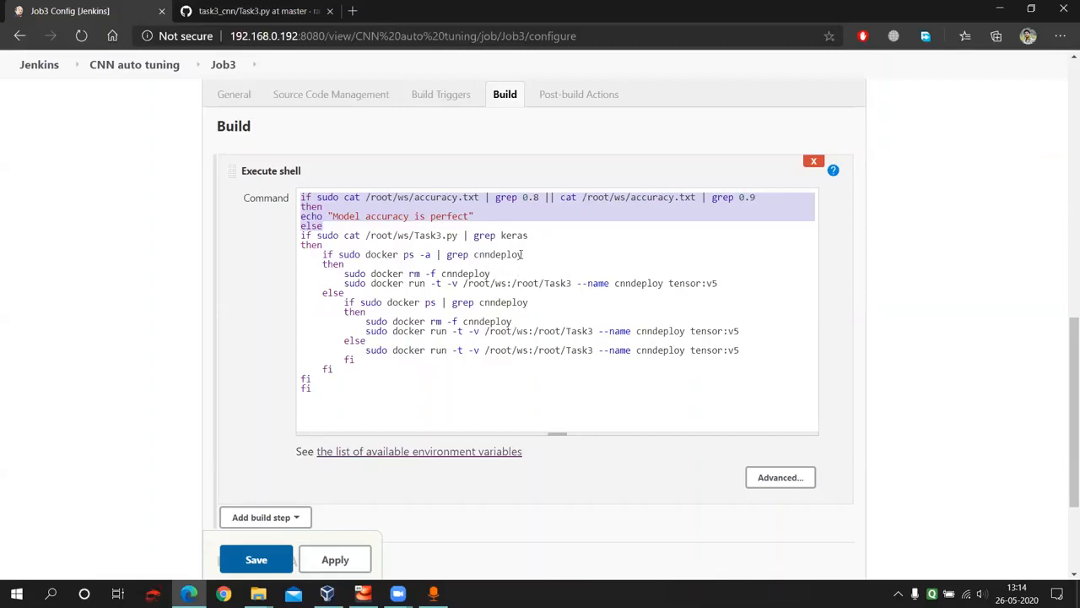
mouse_move(129, 105)
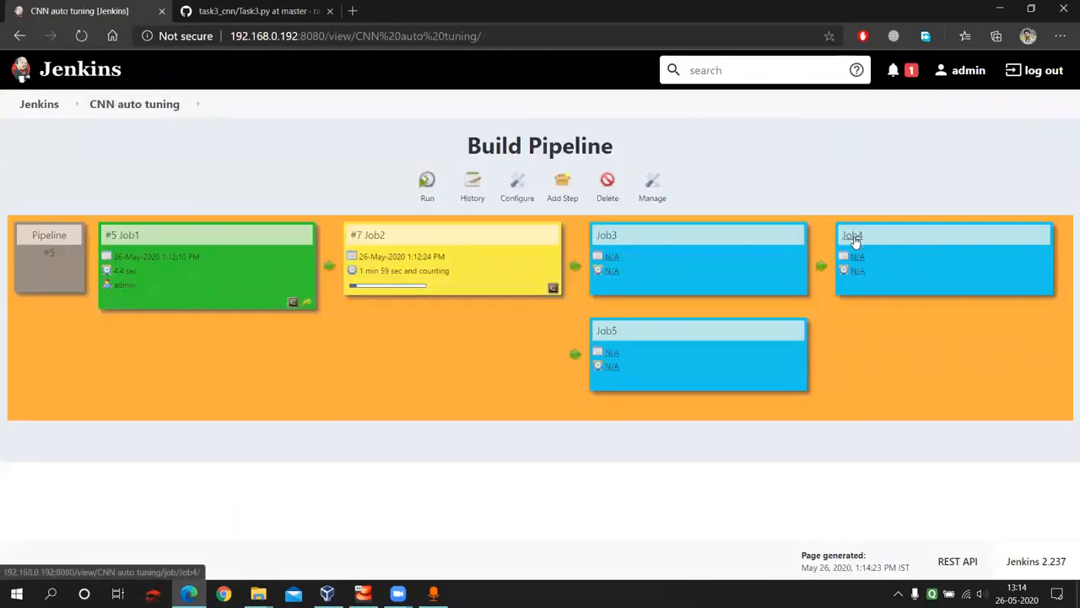
Scroll Job4's configuration through its accuracy-check exit script and 'Accuracy achieved.' email action
click(854, 234)
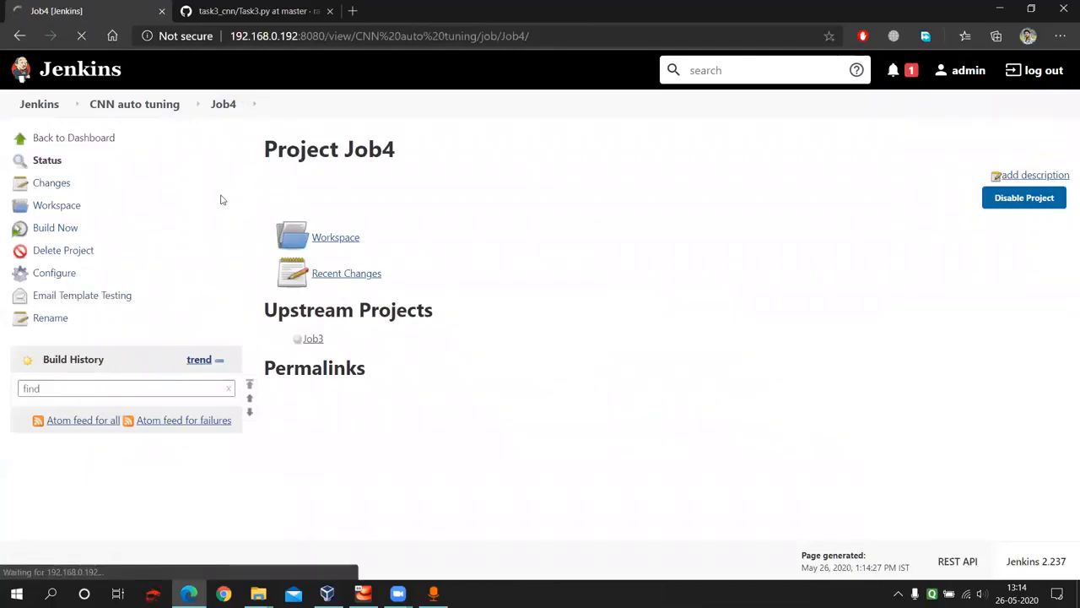
click(54, 272)
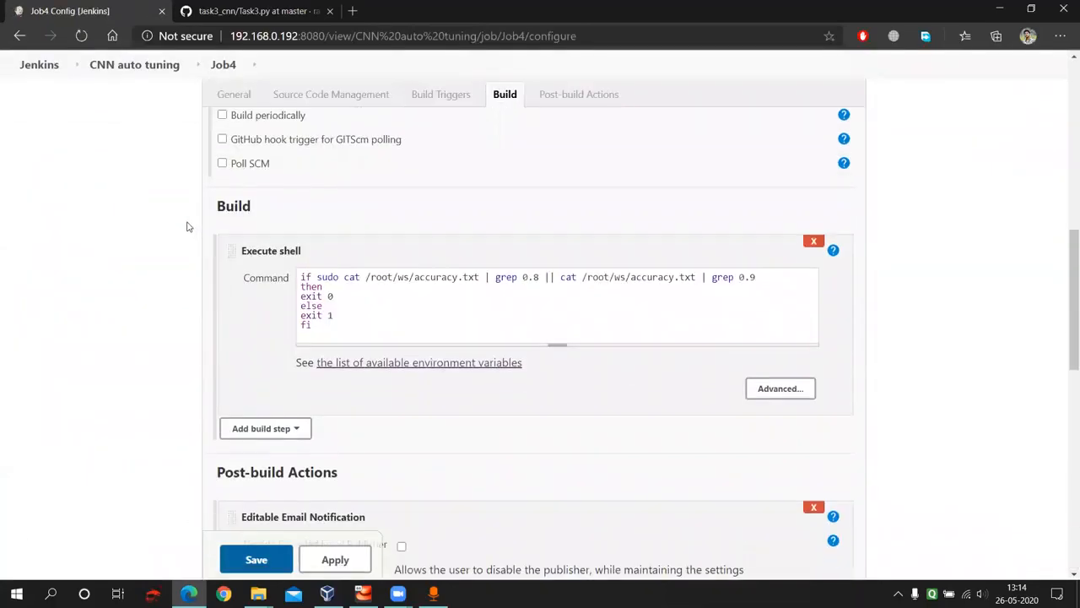
scroll(down, 3)
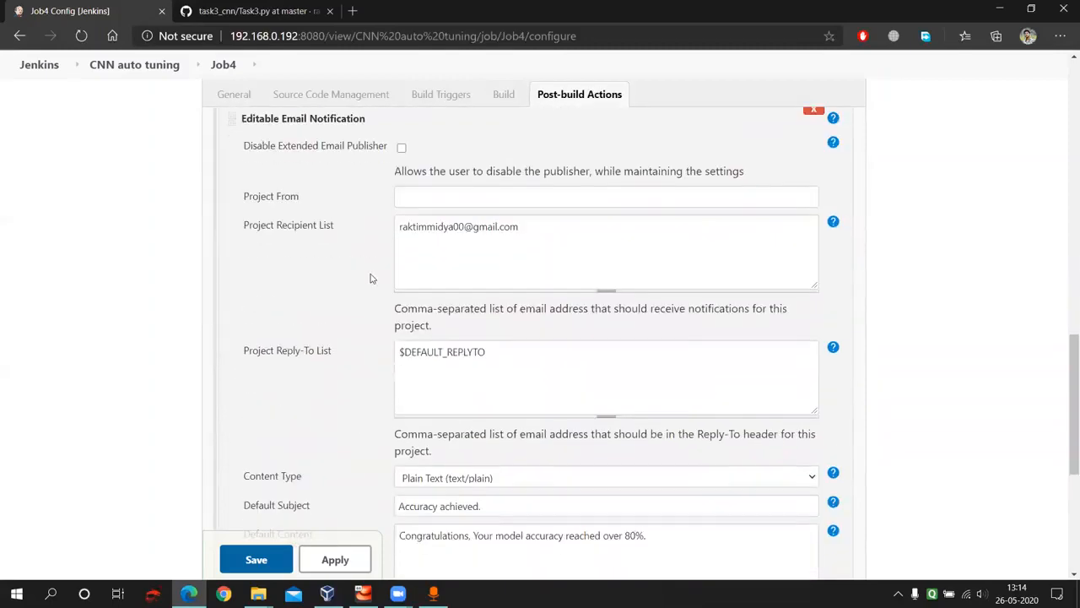
scroll(down, 3)
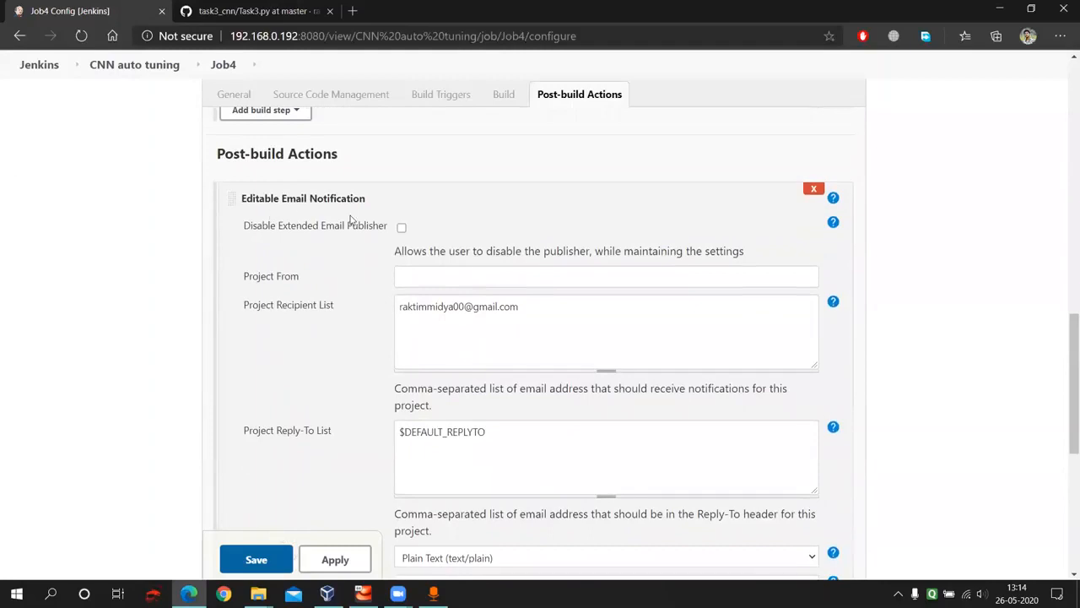
scroll(down, 3)
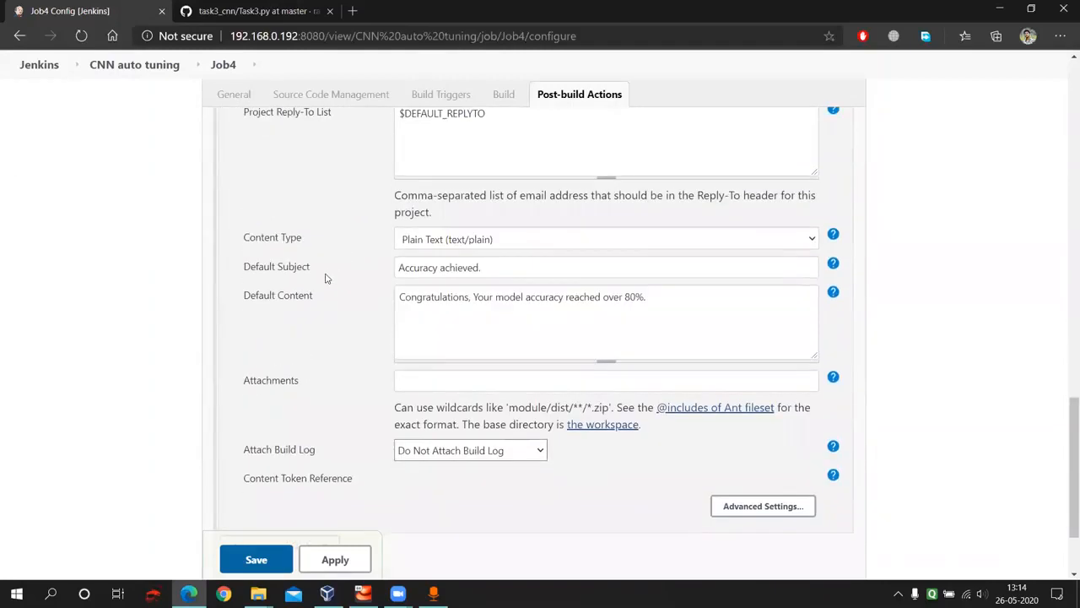
scroll(down, 3)
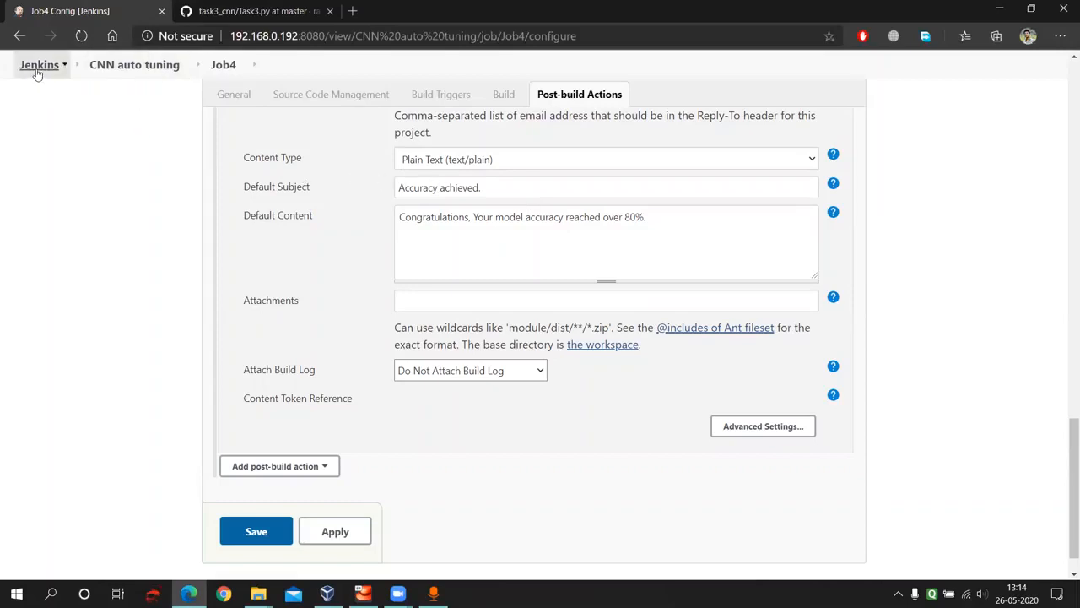
Check Job5's every-minute Poll SCM trigger and cnndeploy restart script, then return to the dashboard
click(39, 64)
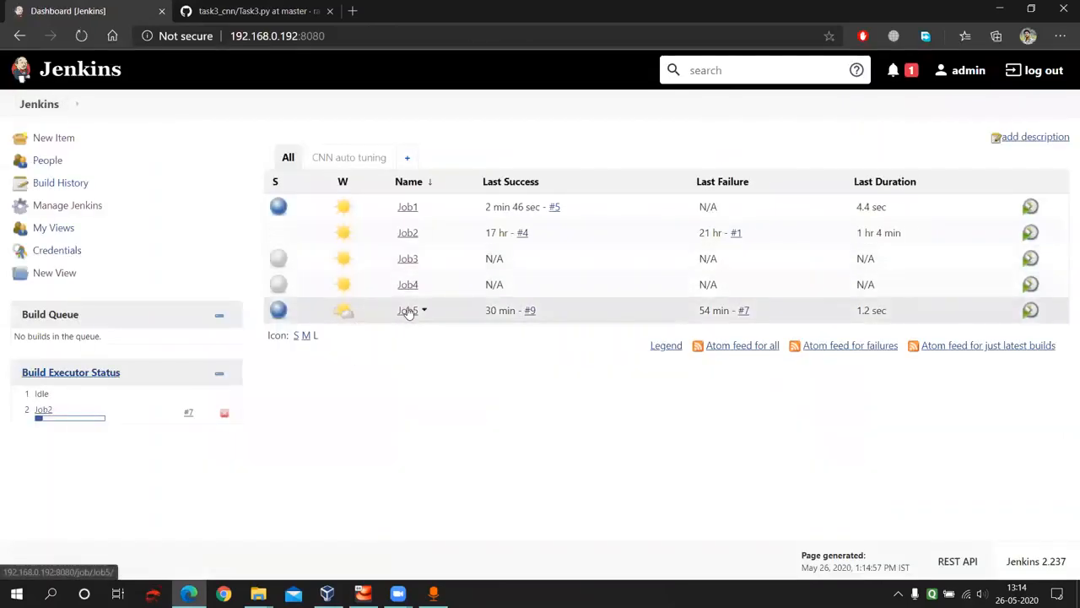
click(407, 310)
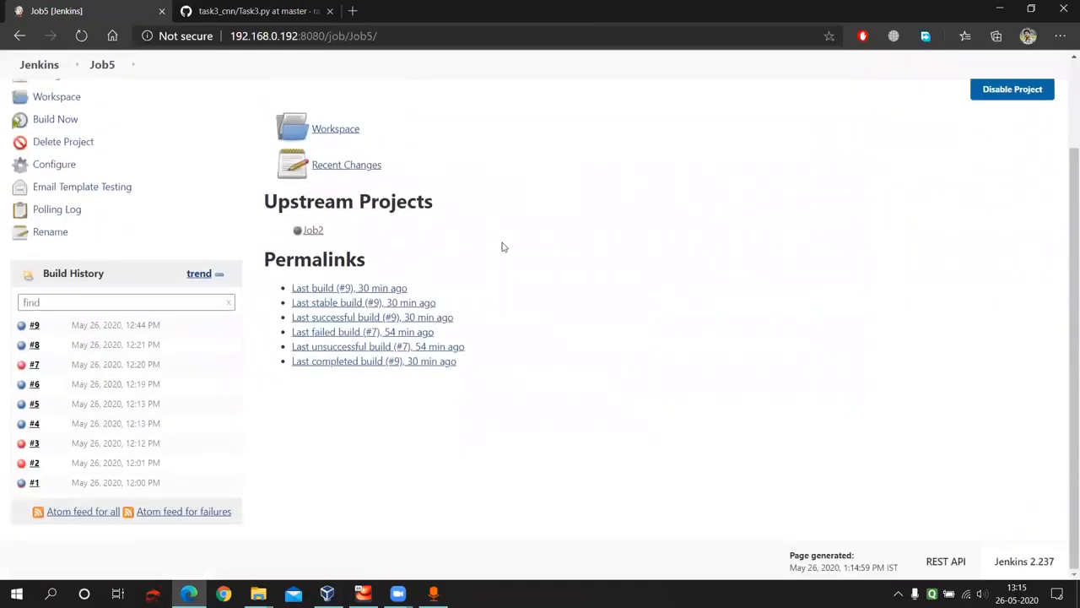
mouse_move(429, 256)
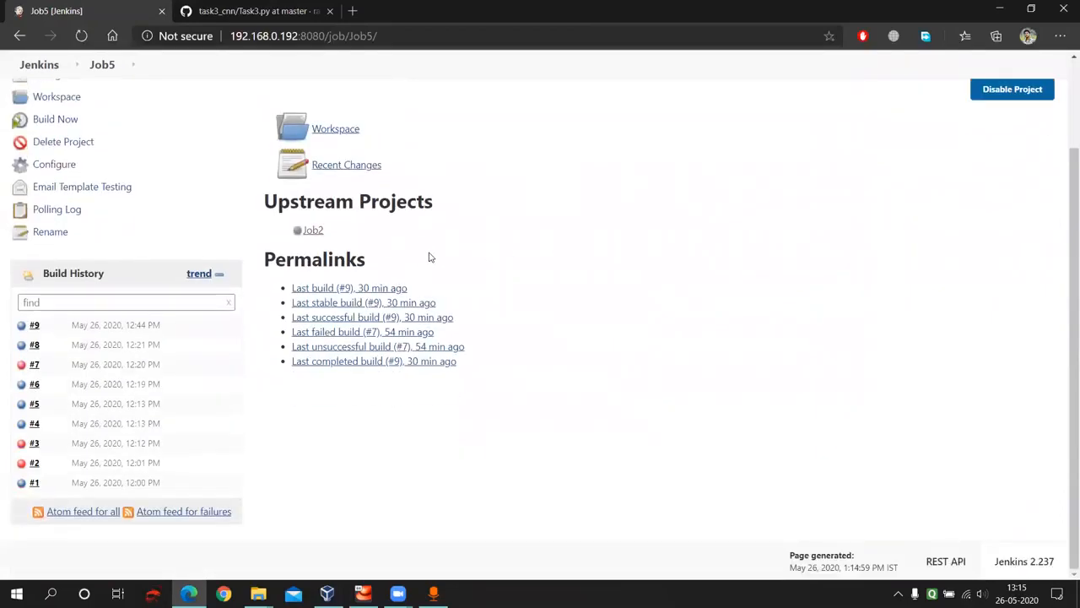
mouse_move(270, 229)
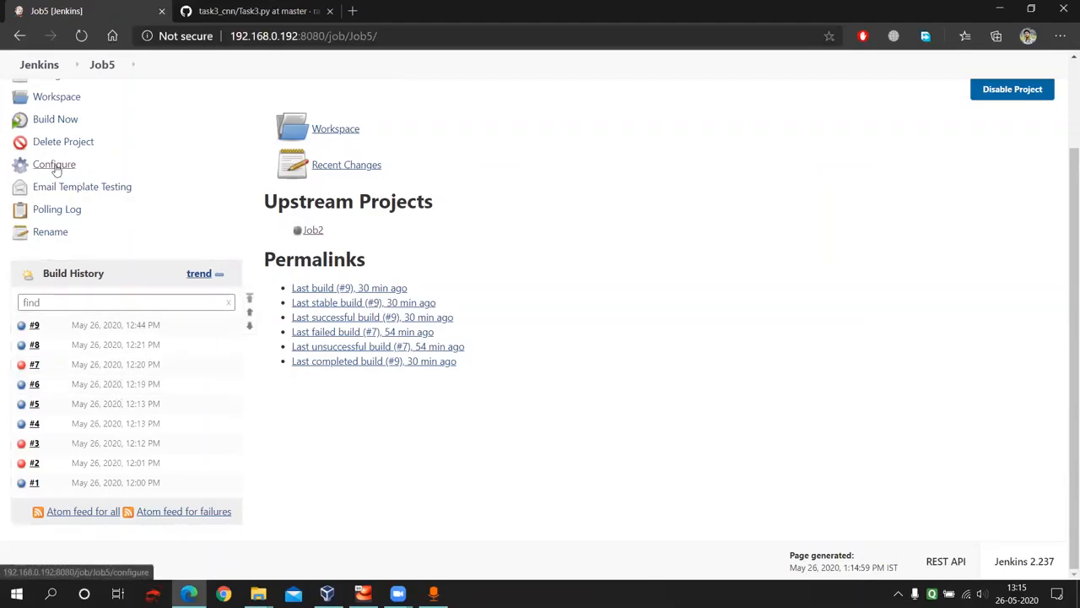
click(54, 164)
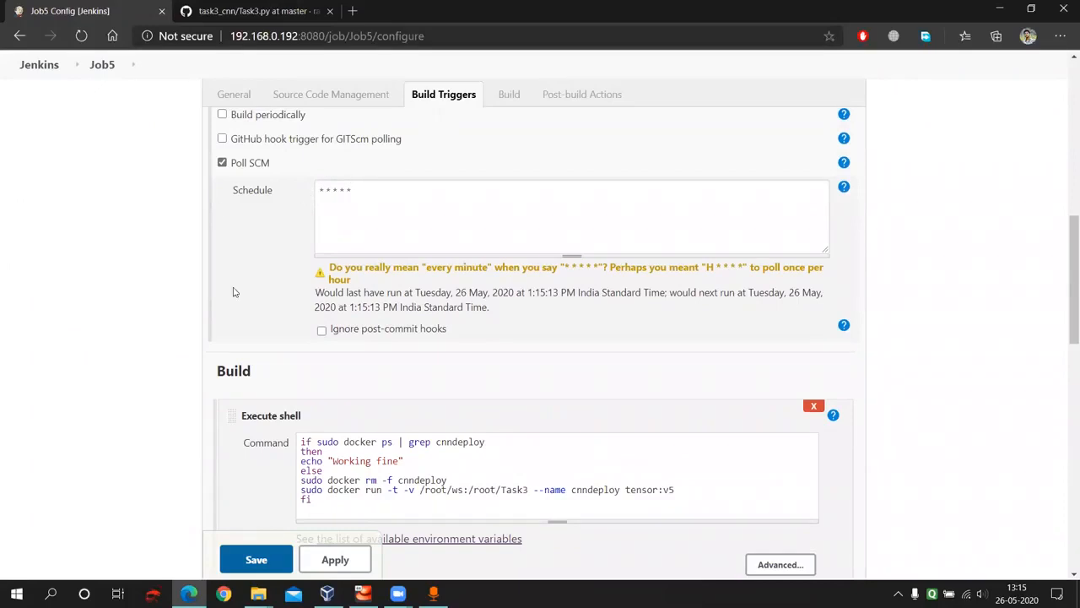
click(505, 93)
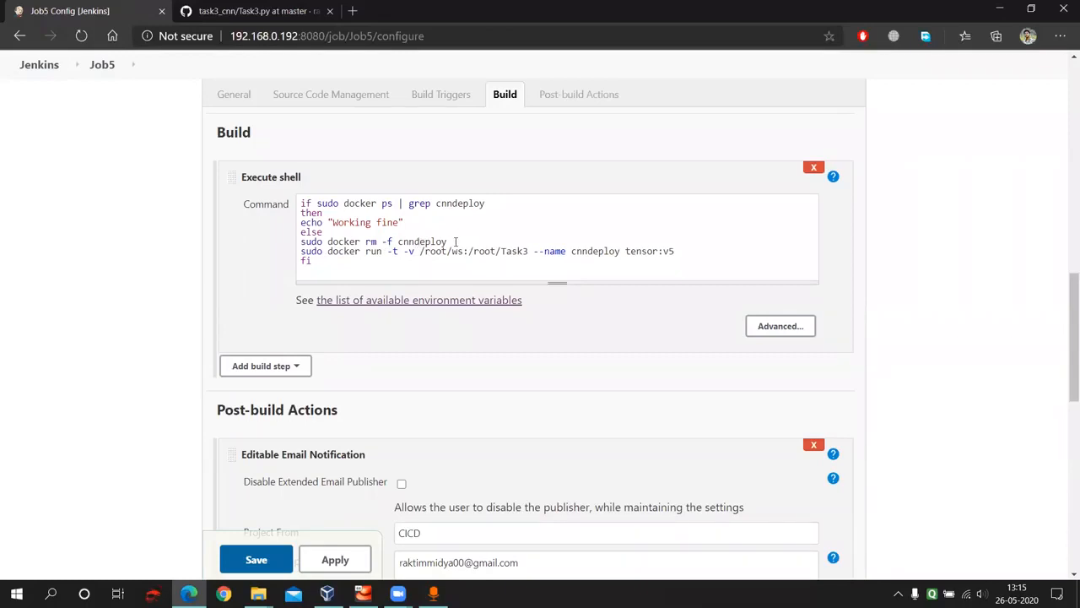
mouse_move(234, 256)
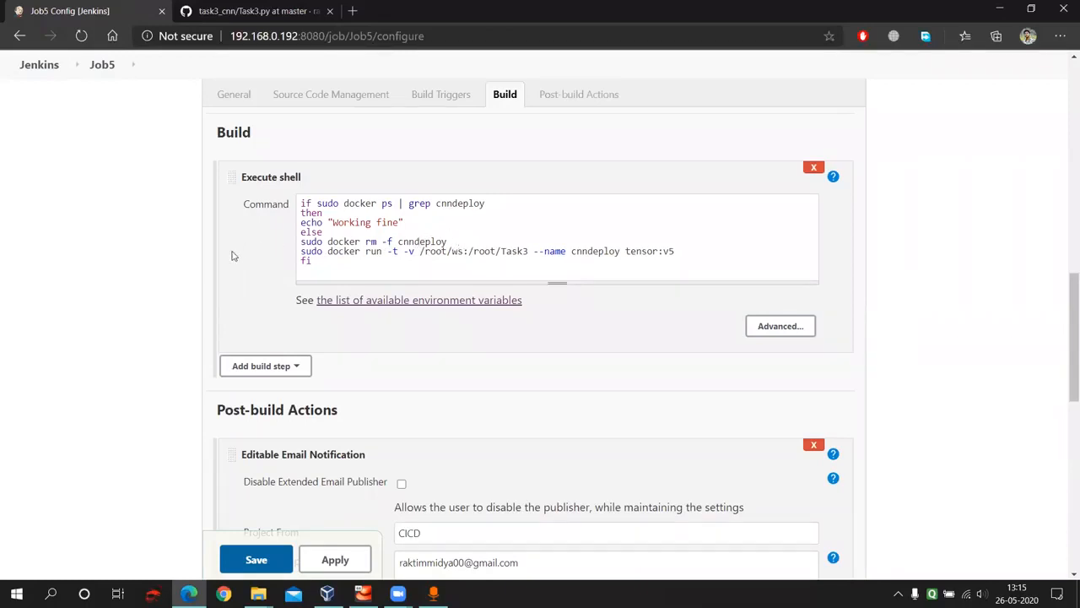
click(443, 93)
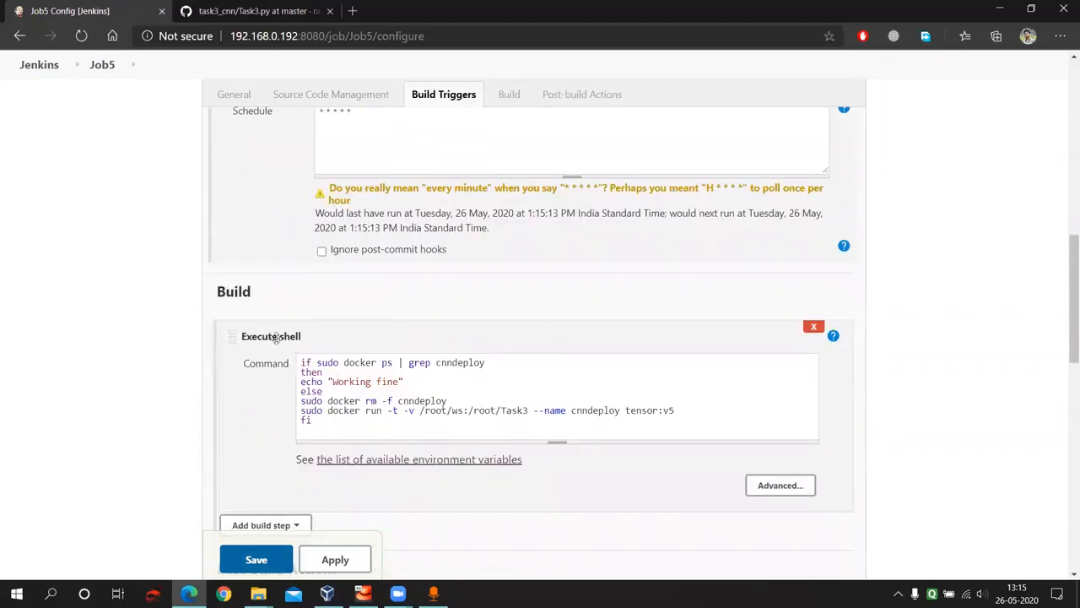
click(234, 94)
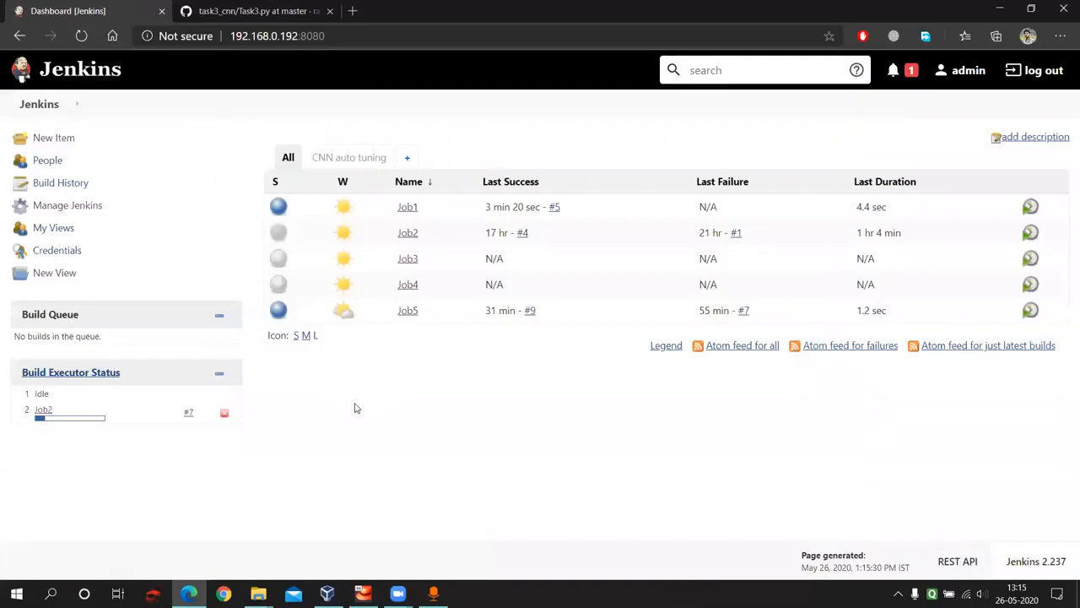
mouse_move(343, 232)
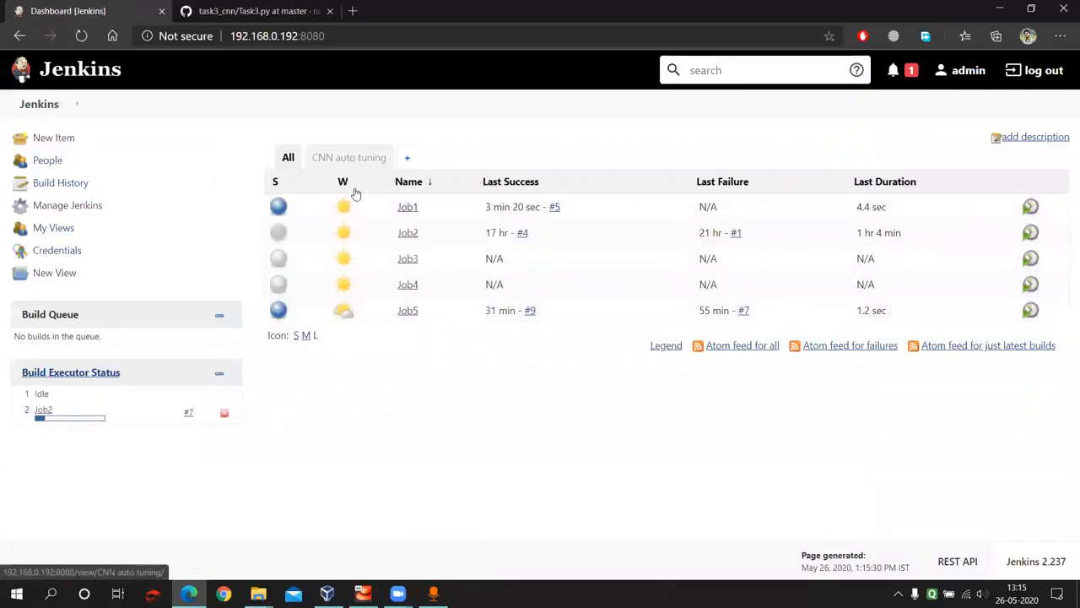
Show the Build Pipeline with Job1 #5 succeeded and Job2 #7 still running
click(349, 157)
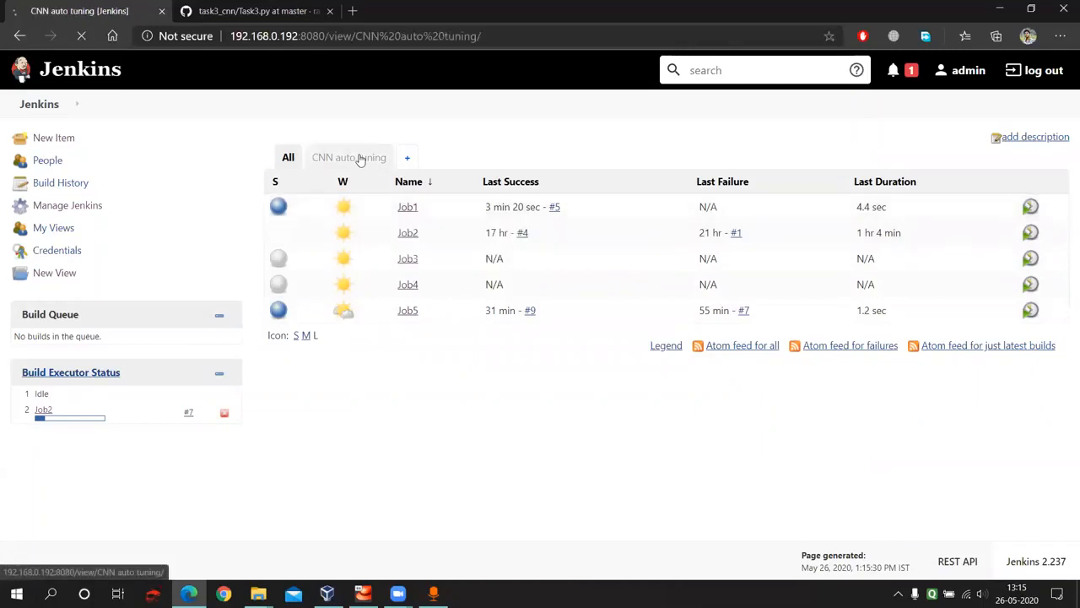
click(348, 157)
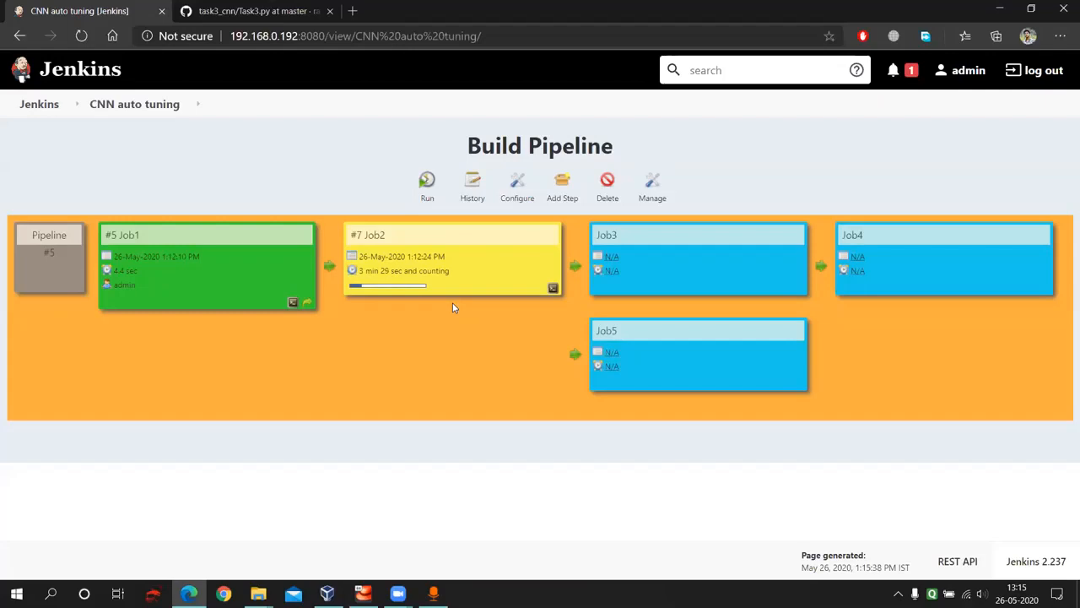
mouse_move(495, 303)
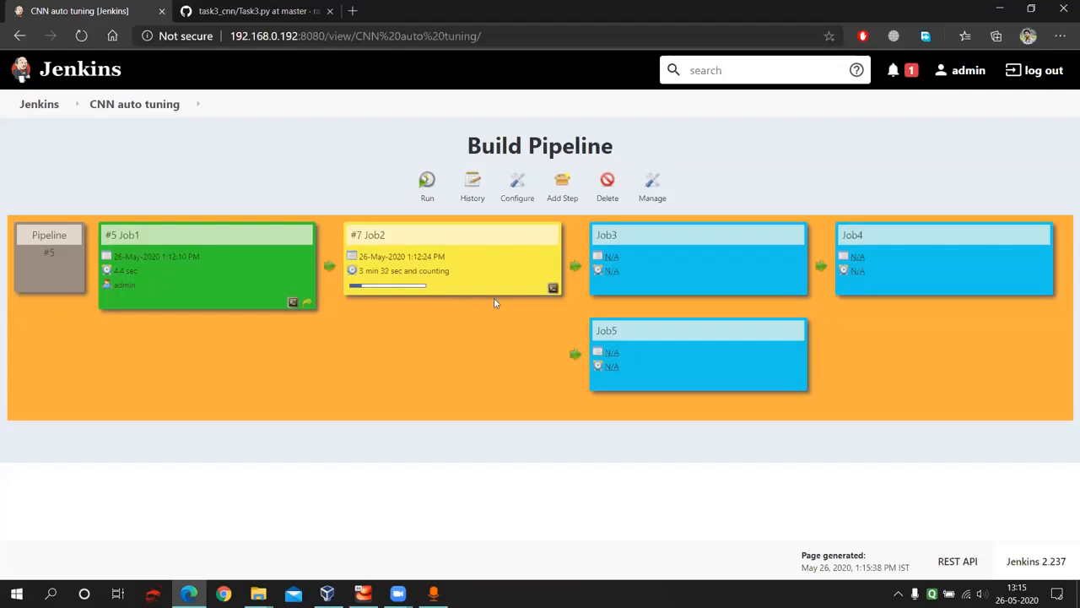
mouse_move(329, 356)
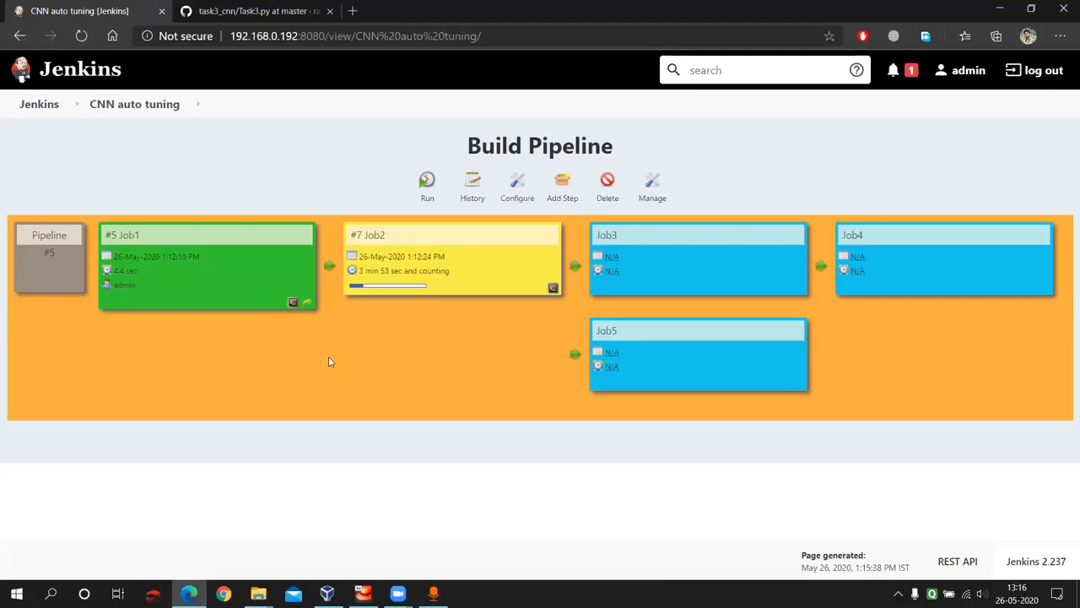
mouse_move(376, 390)
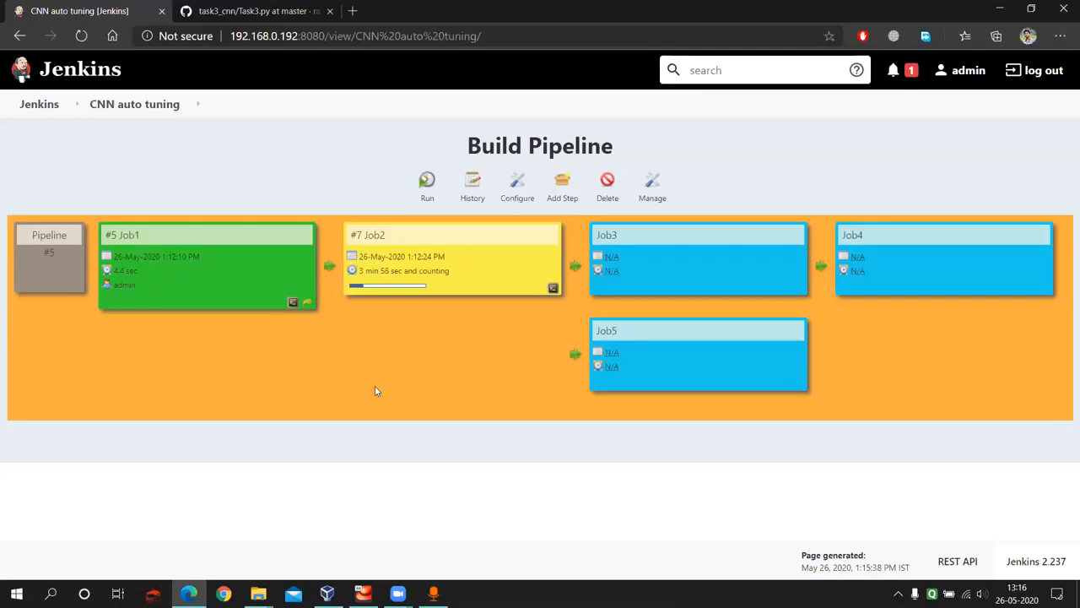